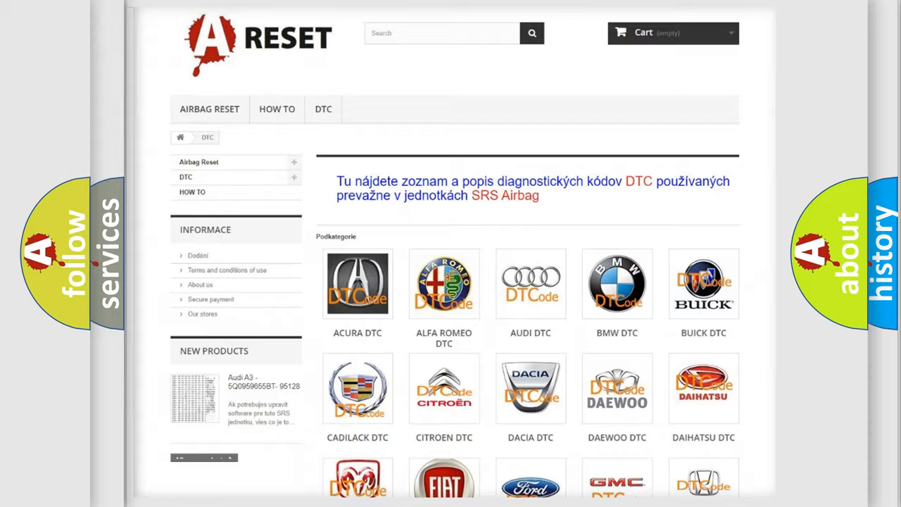
Open the Toyota DTC tile from the DTC category page and browse its trouble code list
scroll(down, 3)
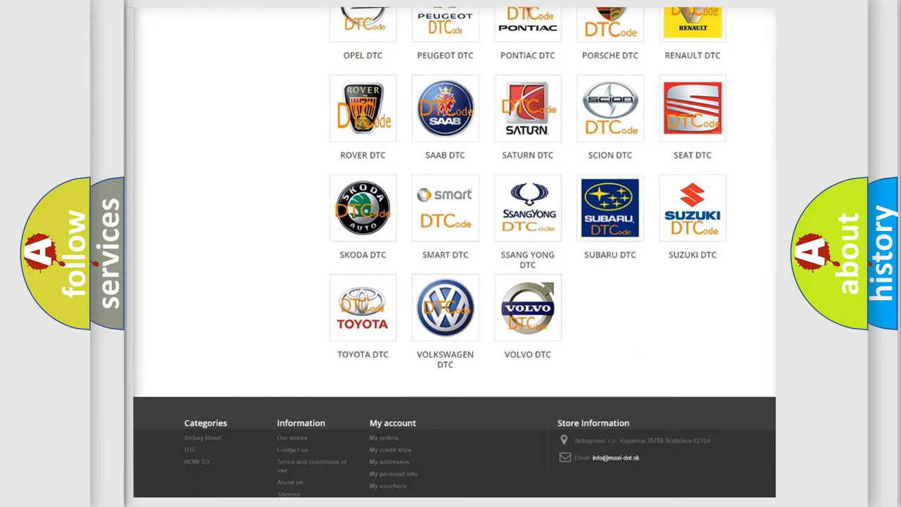
scroll(down, 3)
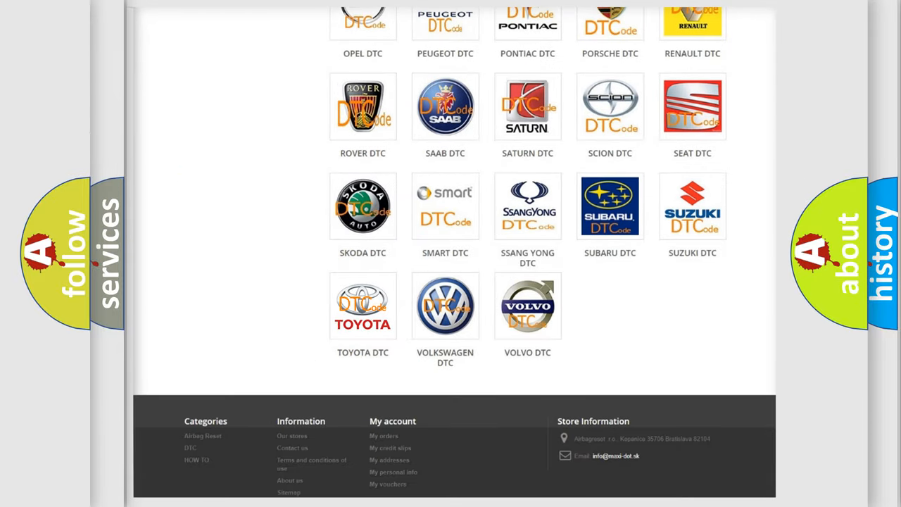
click(363, 306)
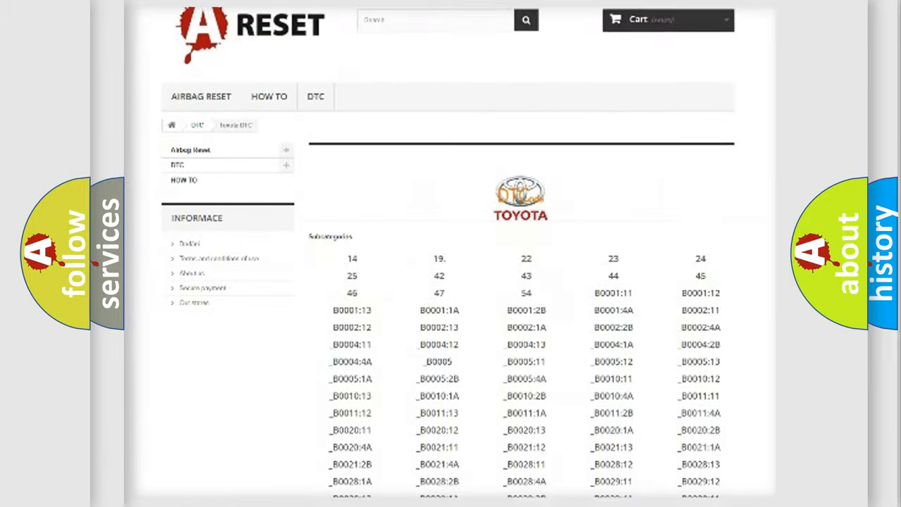
scroll(down, 3)
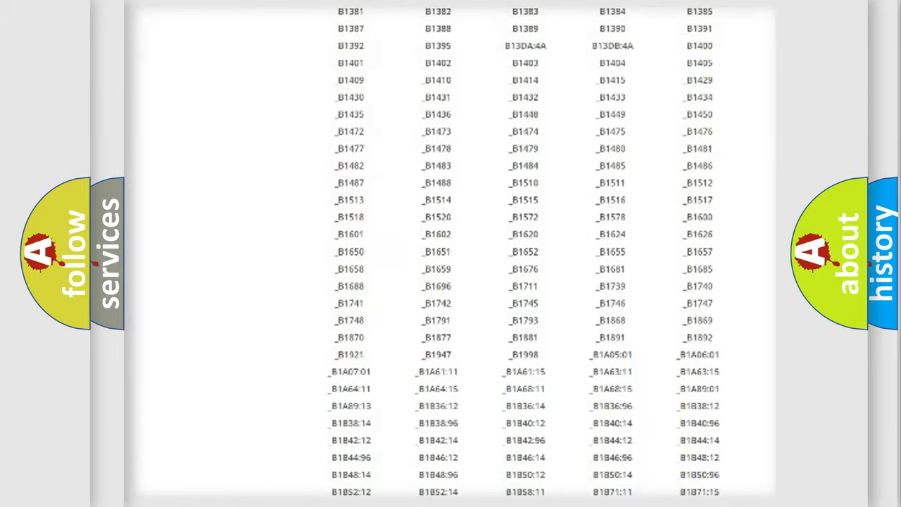